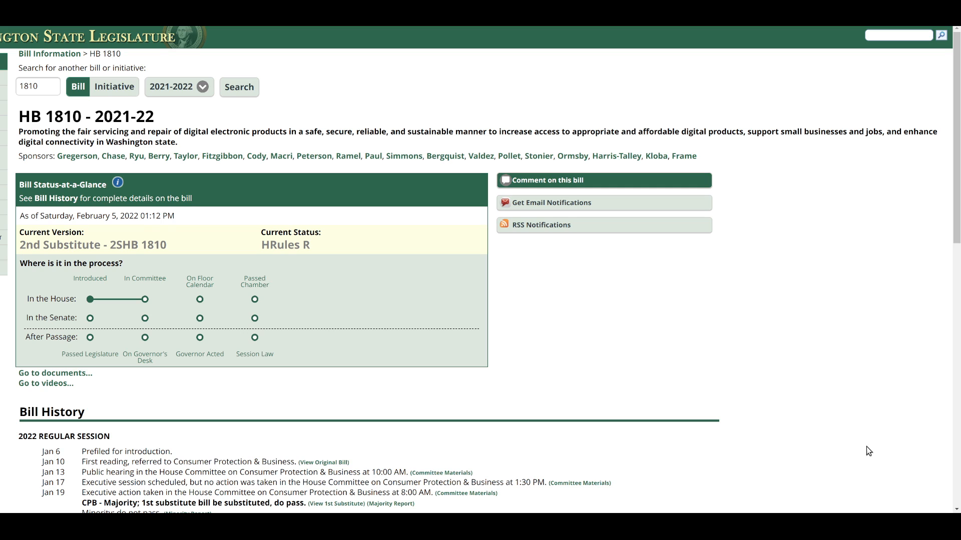
mouse_move(457, 341)
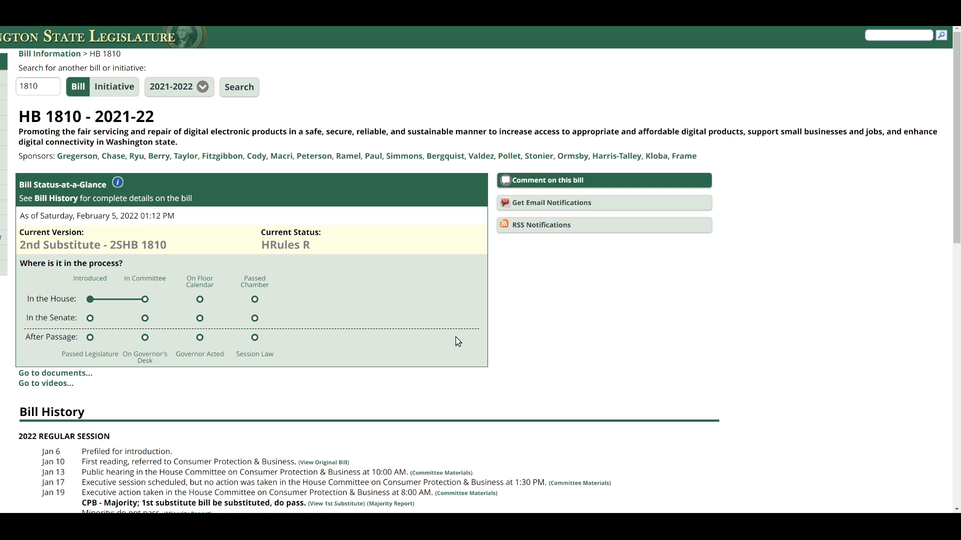
scroll(down, 3)
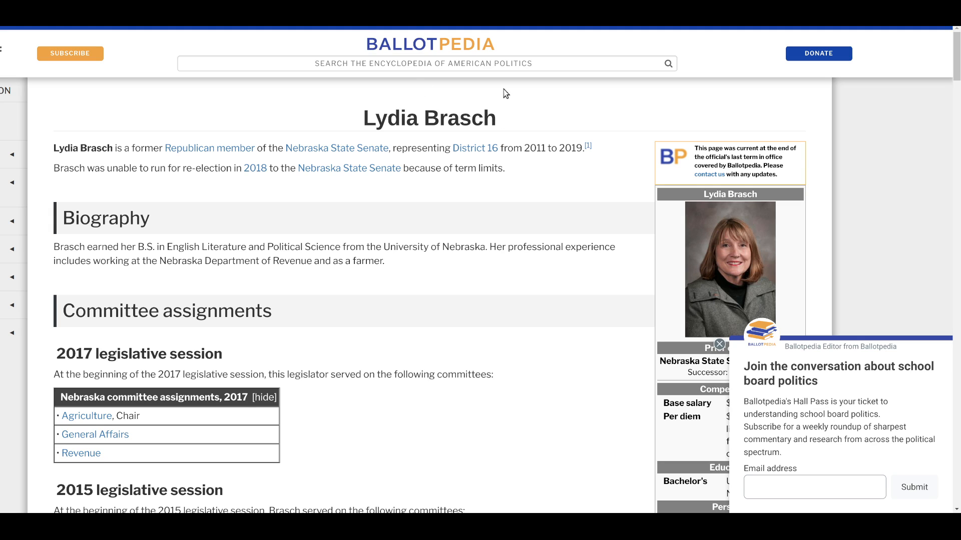
mouse_move(506, 78)
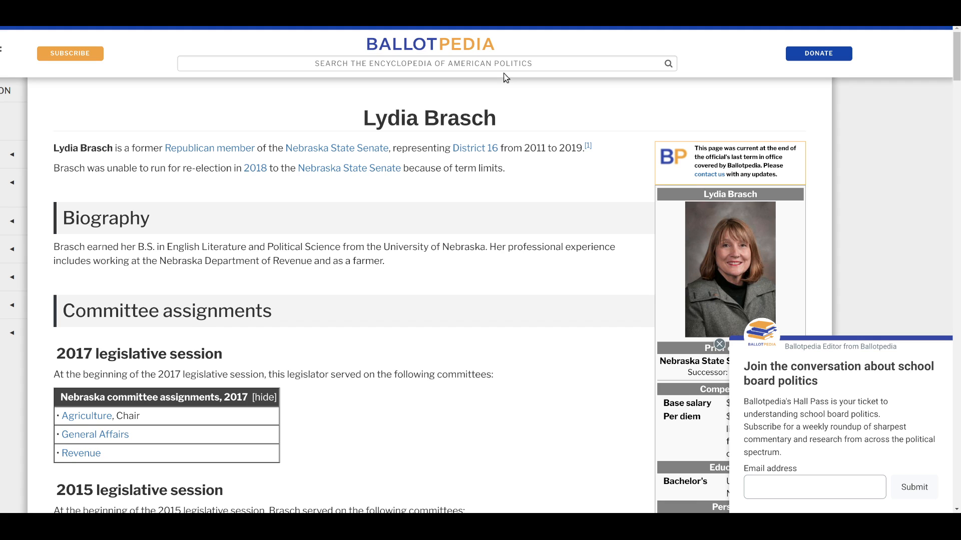
mouse_move(506, 77)
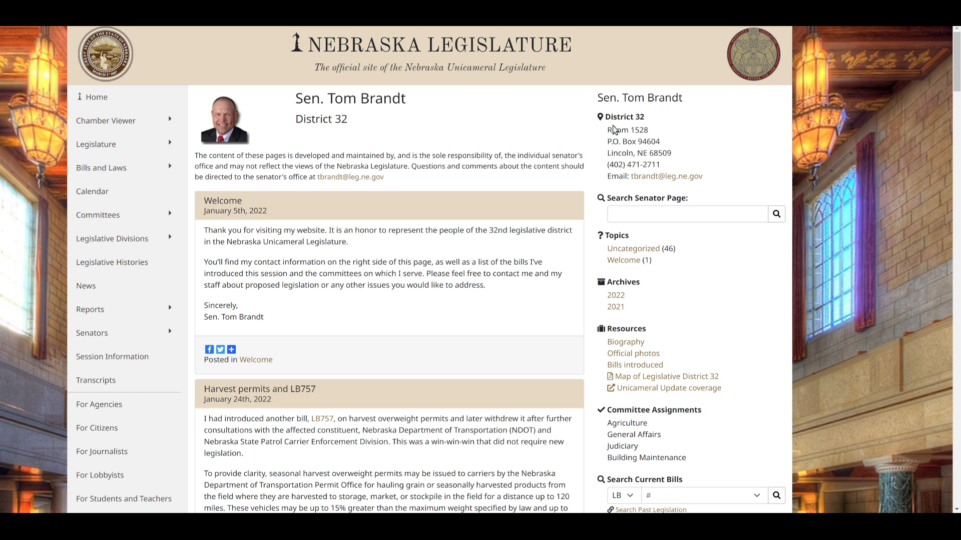
mouse_move(673, 132)
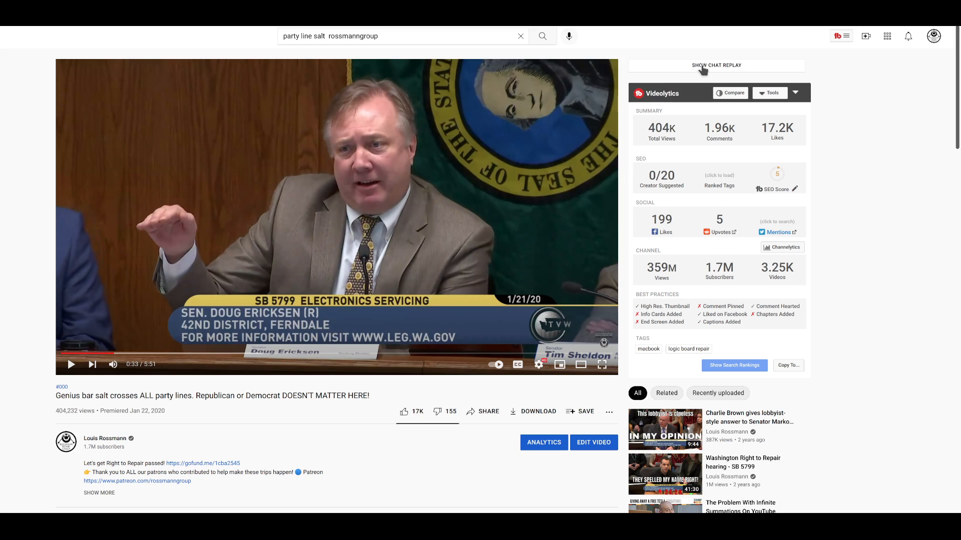
mouse_move(665, 51)
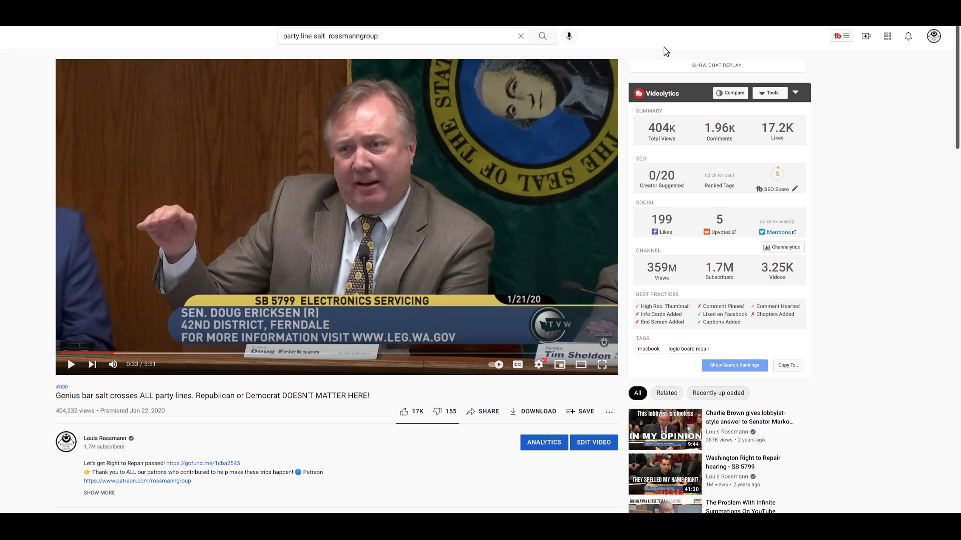
mouse_move(156, 212)
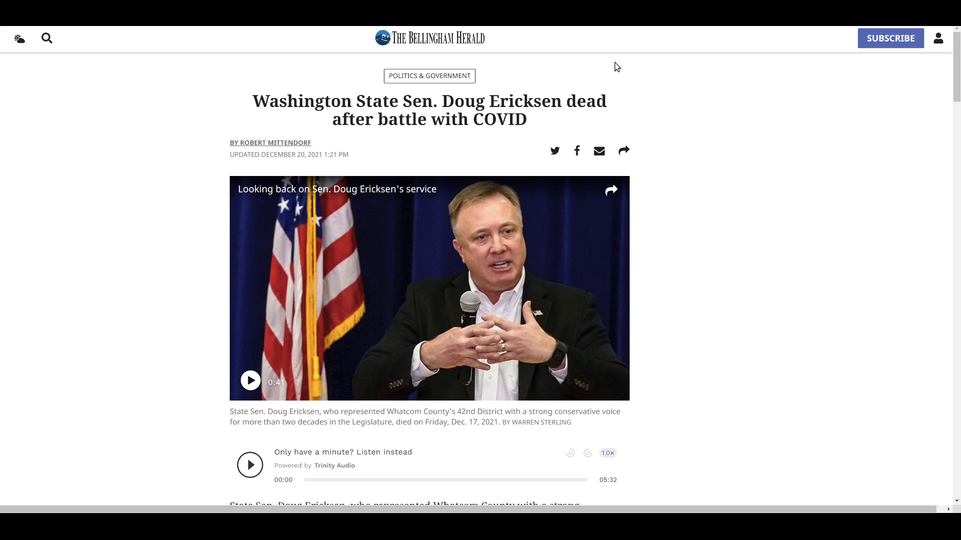
mouse_move(534, 45)
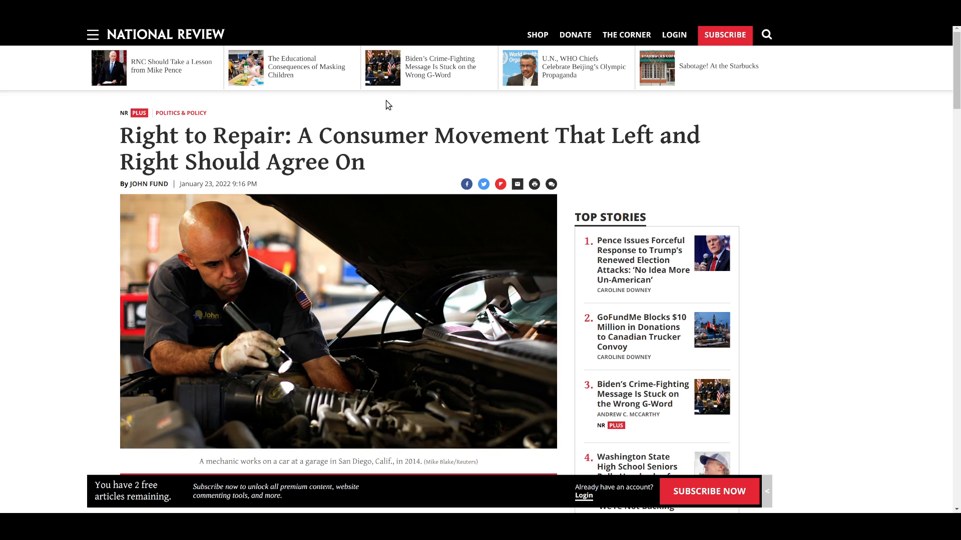
mouse_move(258, 157)
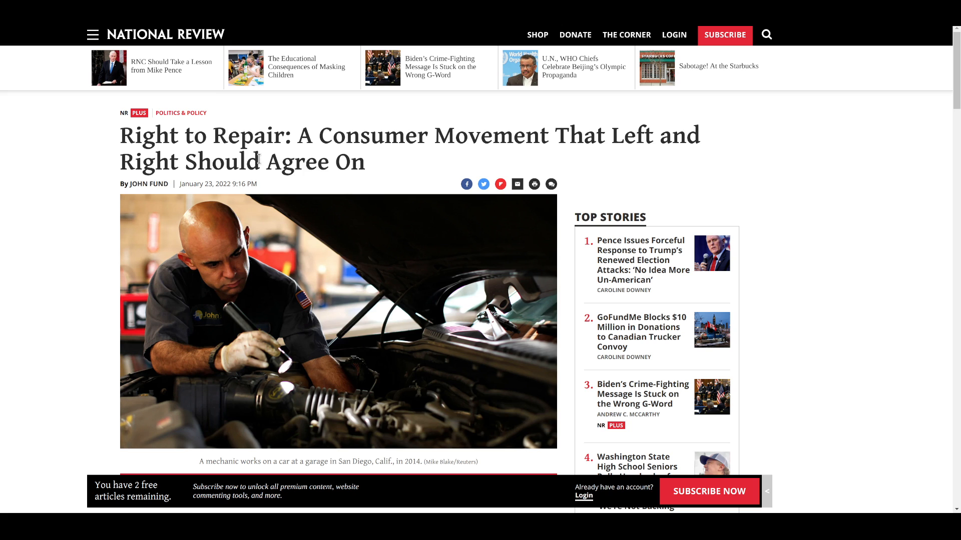
scroll(down, 3)
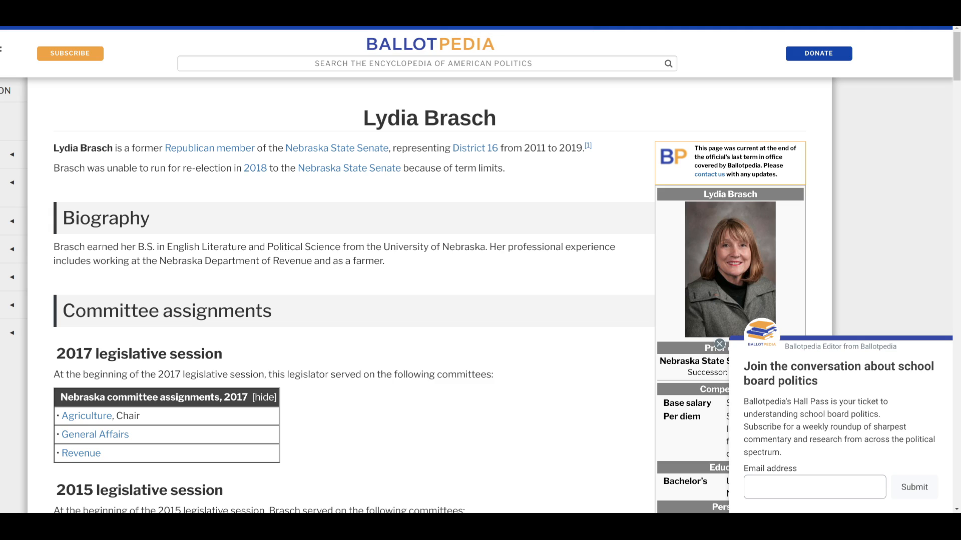
mouse_move(573, 48)
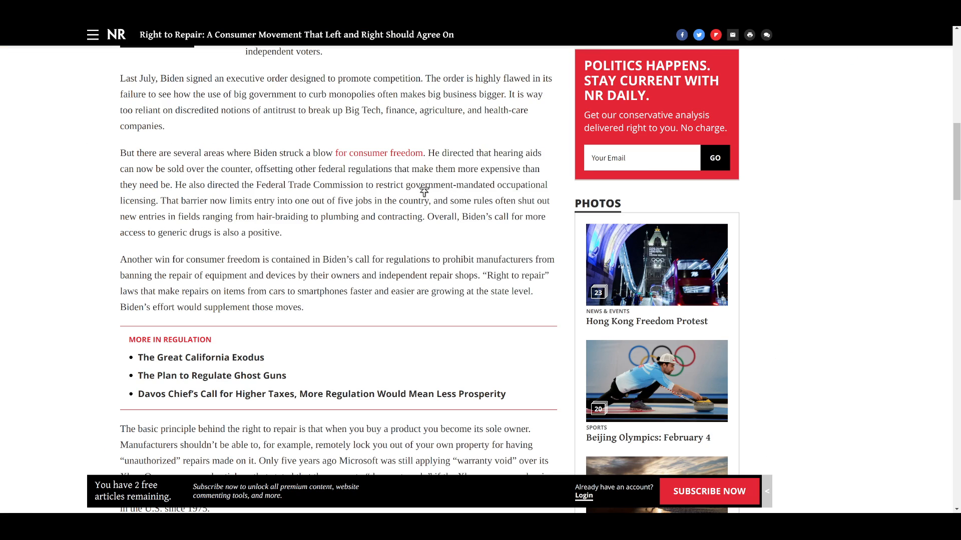
mouse_move(387, 198)
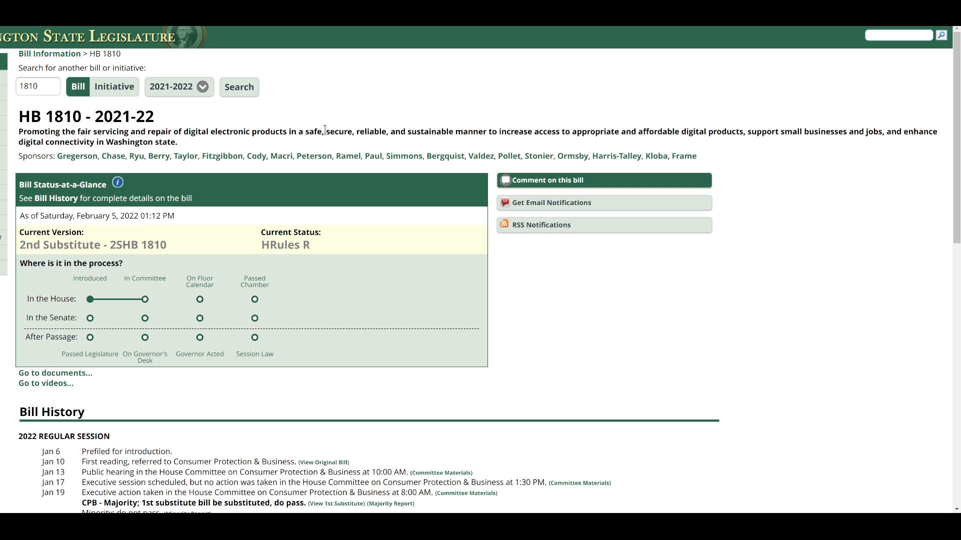
mouse_move(328, 129)
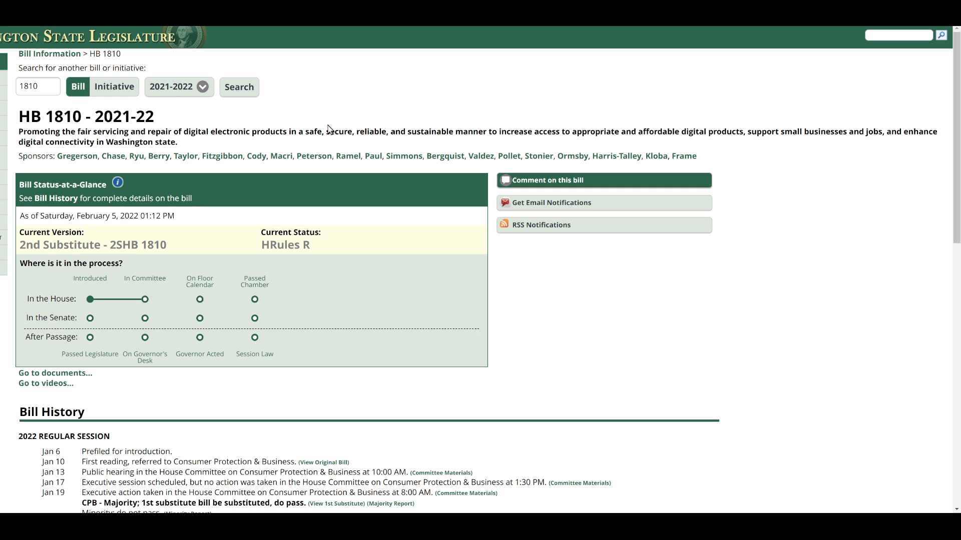
mouse_move(335, 288)
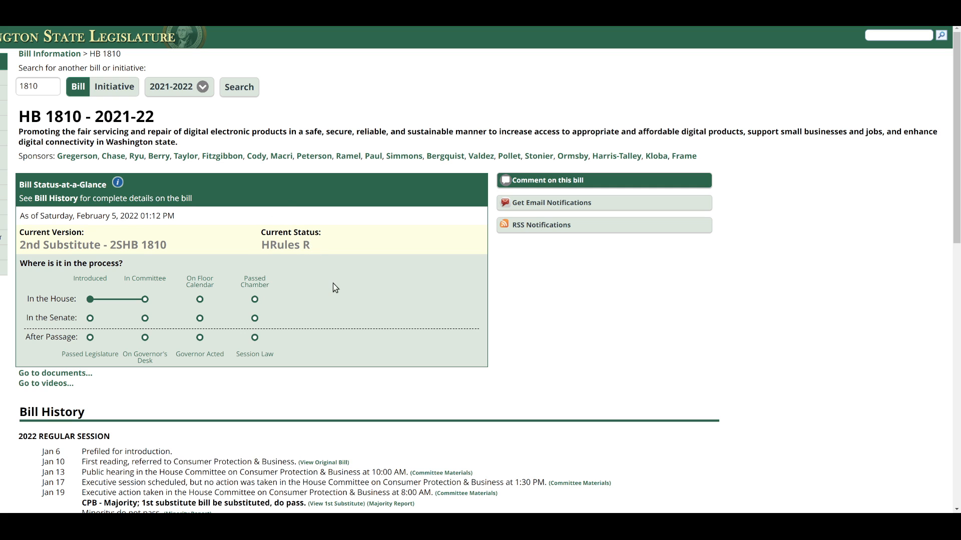
scroll(down, 3)
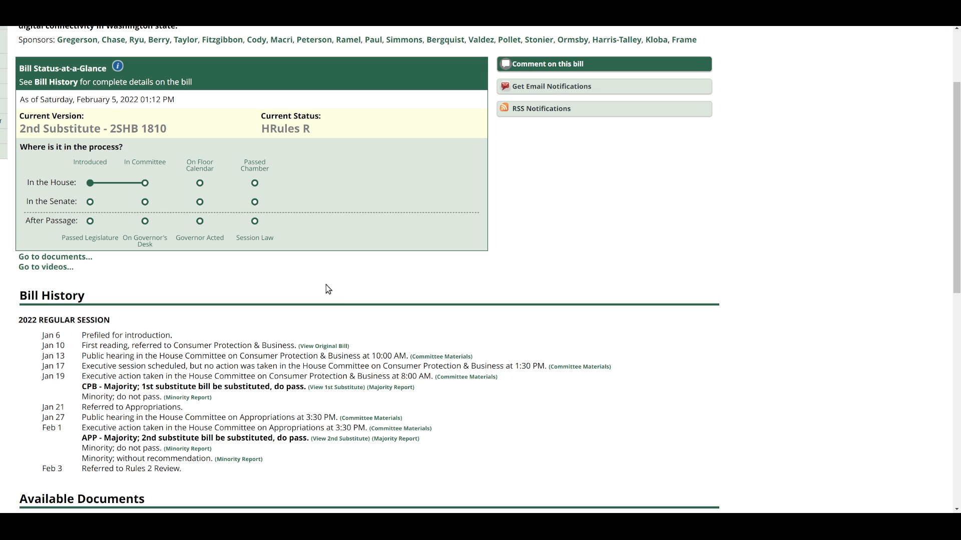
mouse_move(457, 91)
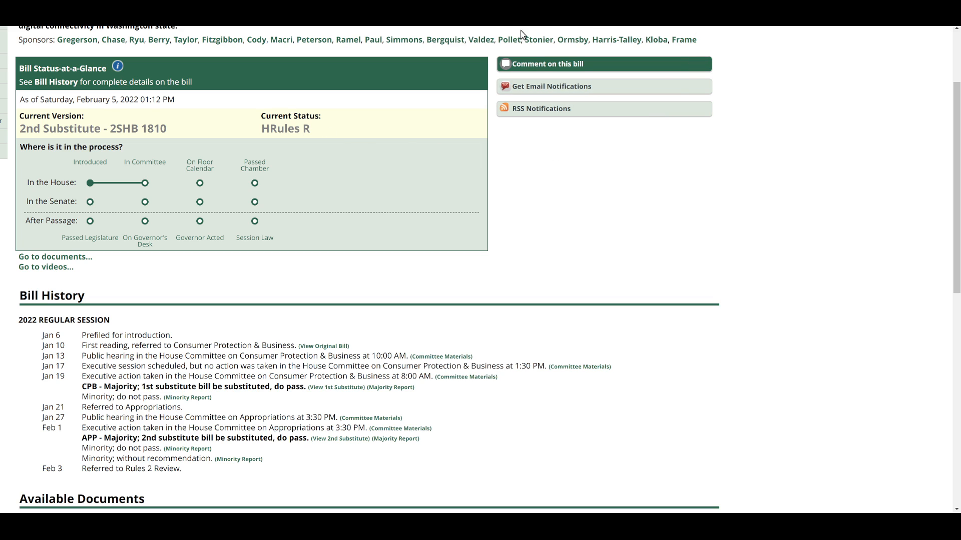
mouse_move(430, 67)
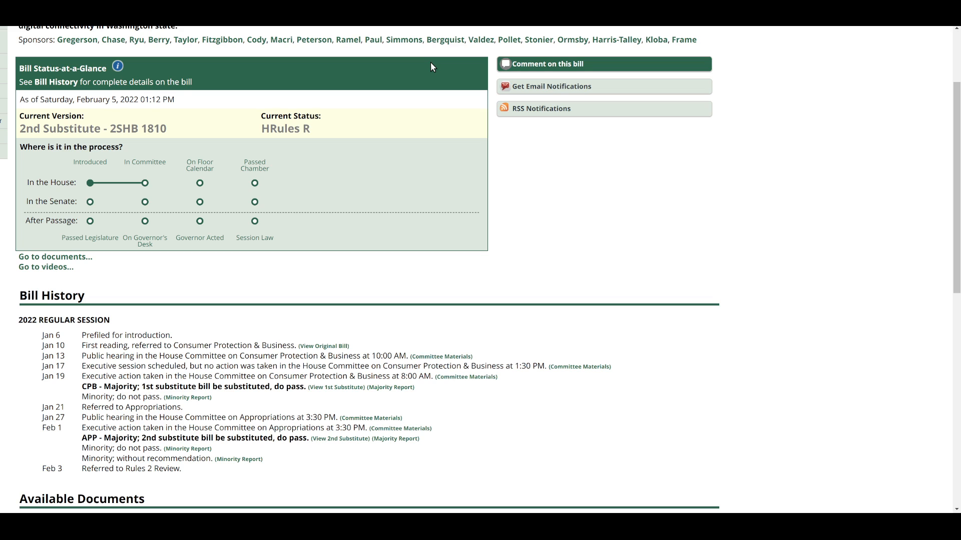
mouse_move(388, 197)
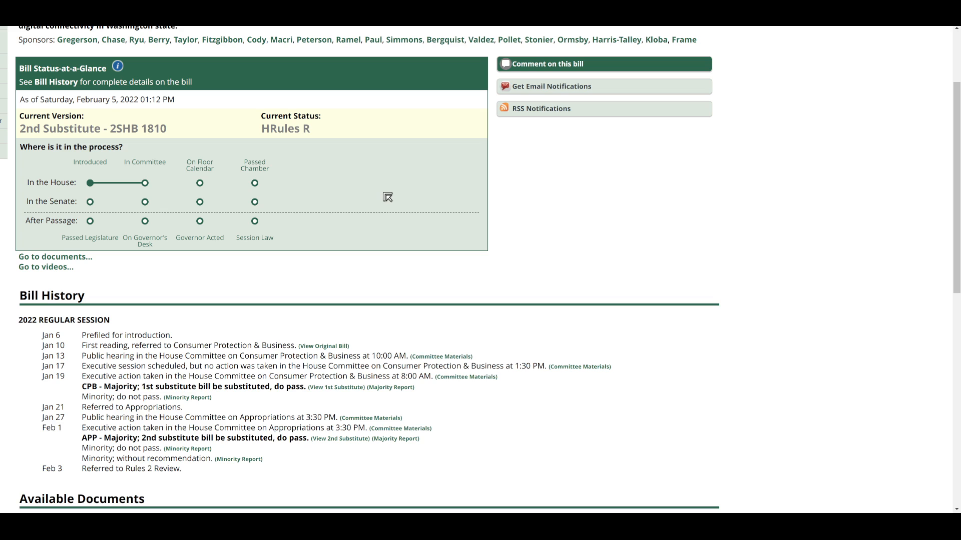
mouse_move(396, 137)
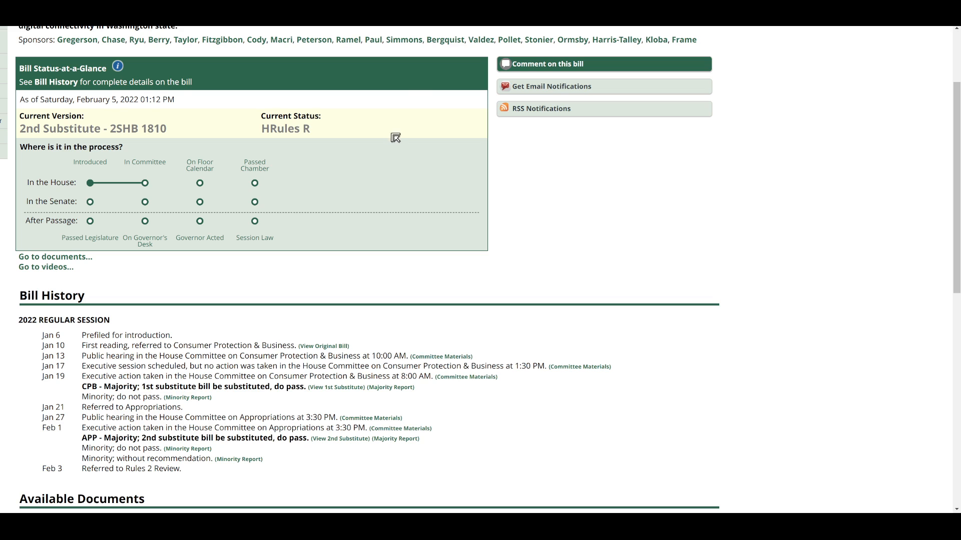
mouse_move(435, 99)
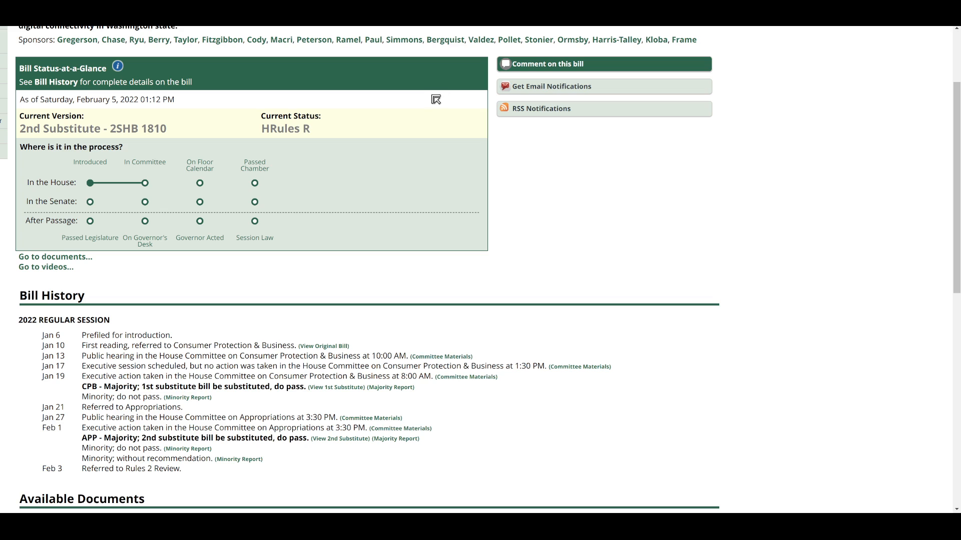
mouse_move(449, 123)
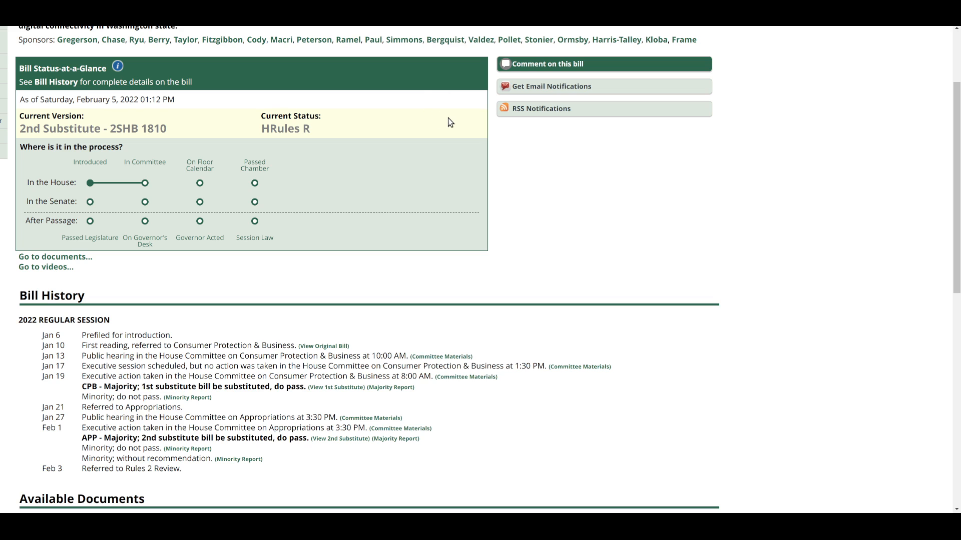
mouse_move(897, 503)
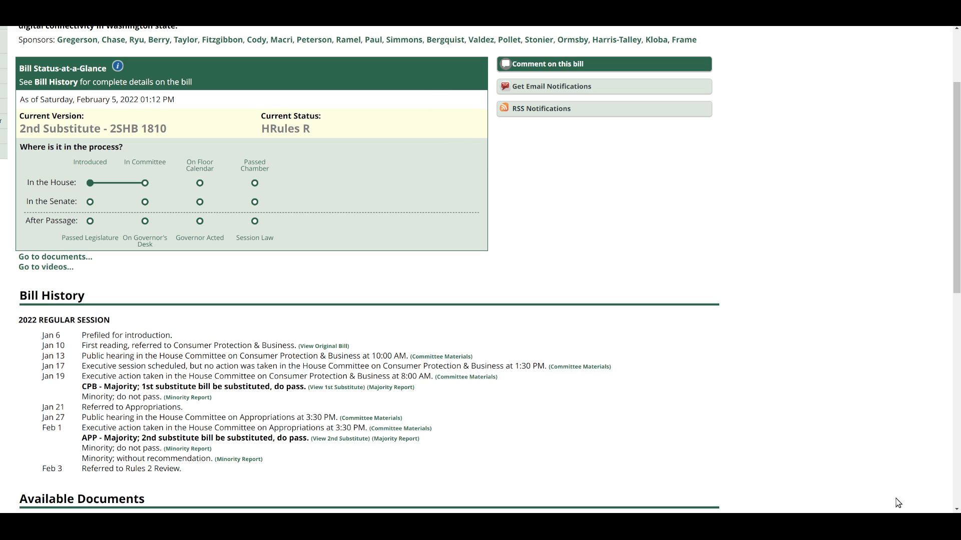